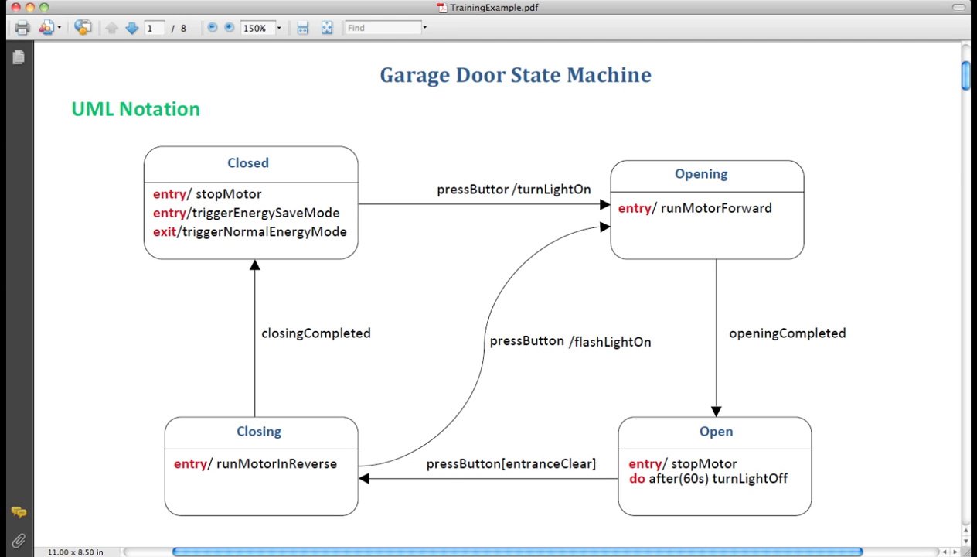
mouse_move(473, 337)
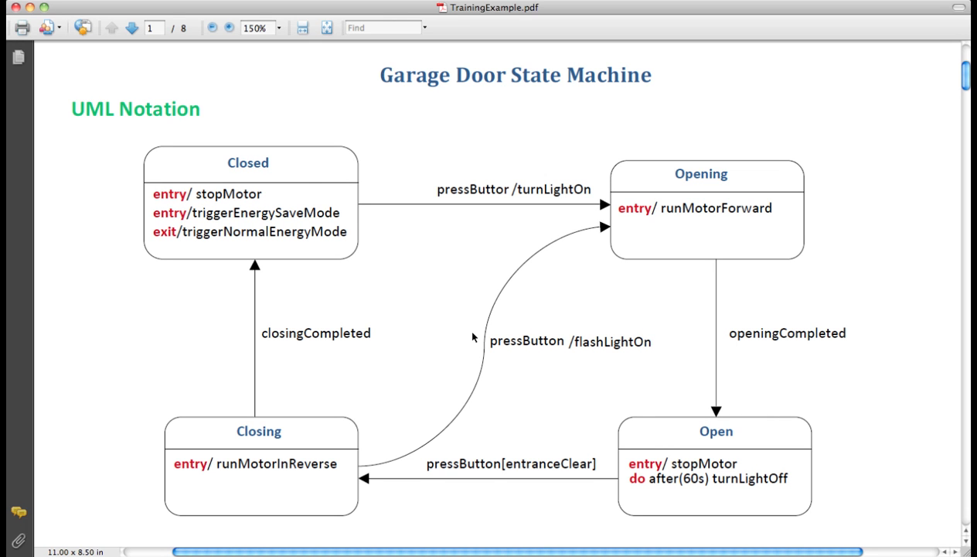
mouse_move(275, 265)
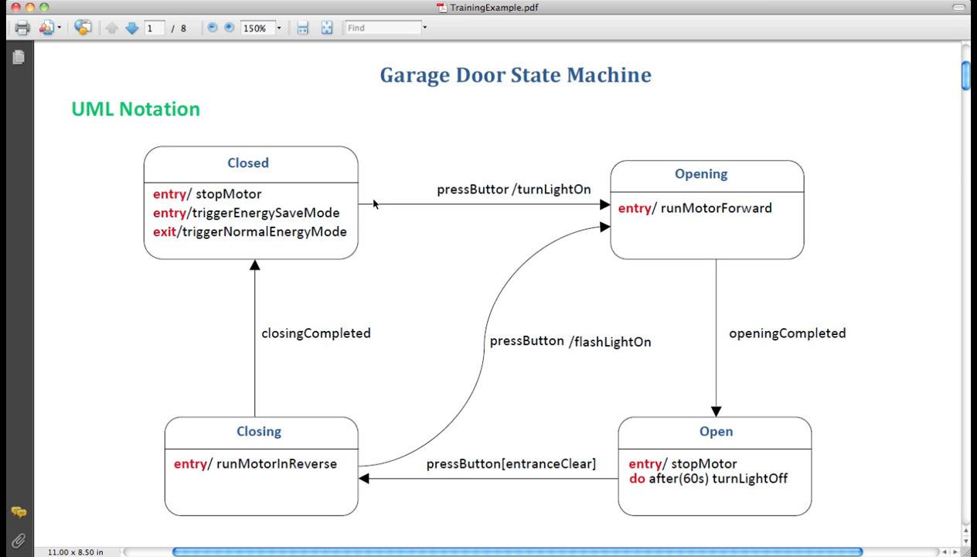
mouse_move(530, 226)
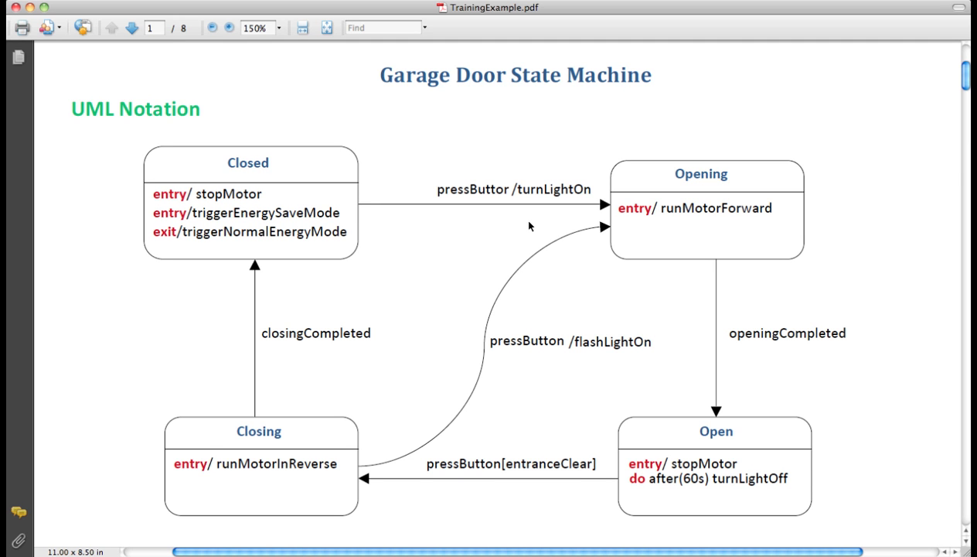
mouse_move(599, 223)
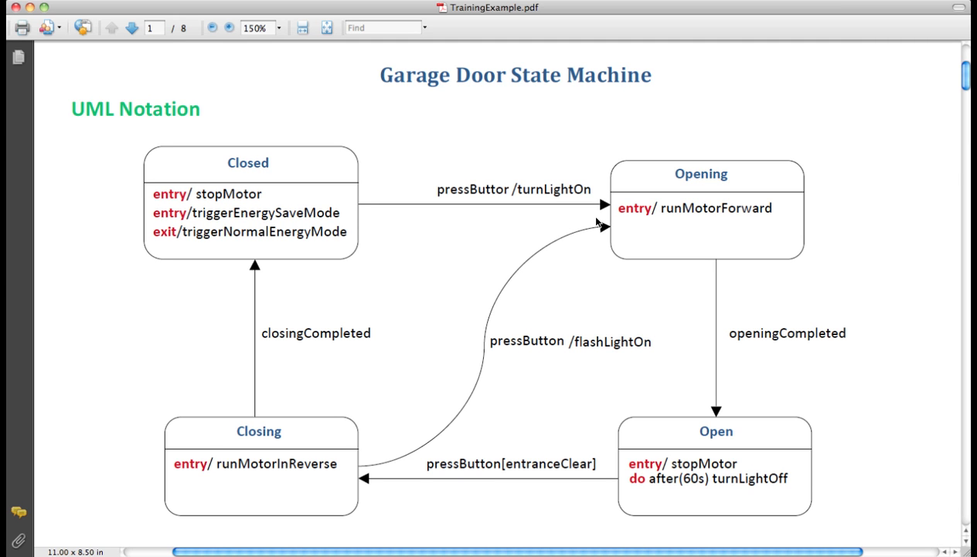
mouse_move(370, 158)
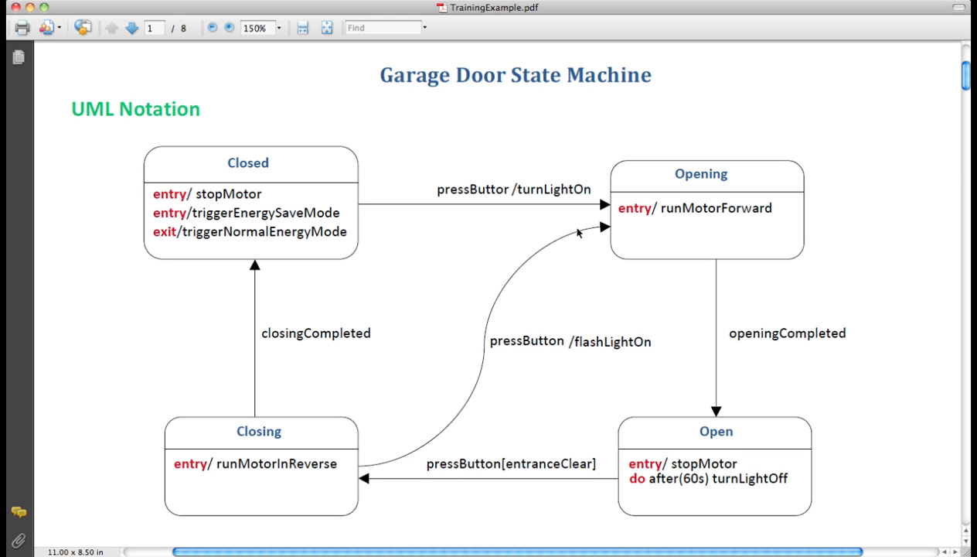
mouse_move(575, 241)
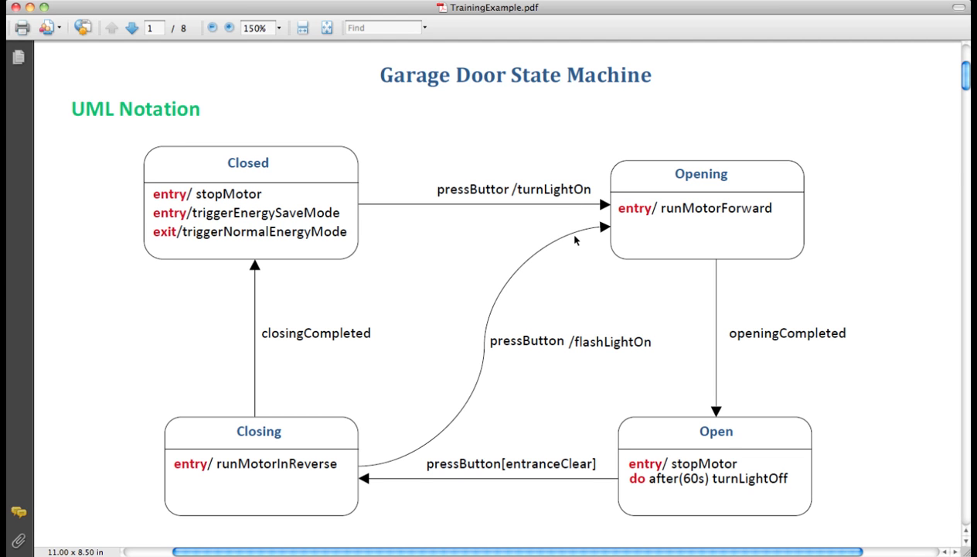
mouse_move(542, 186)
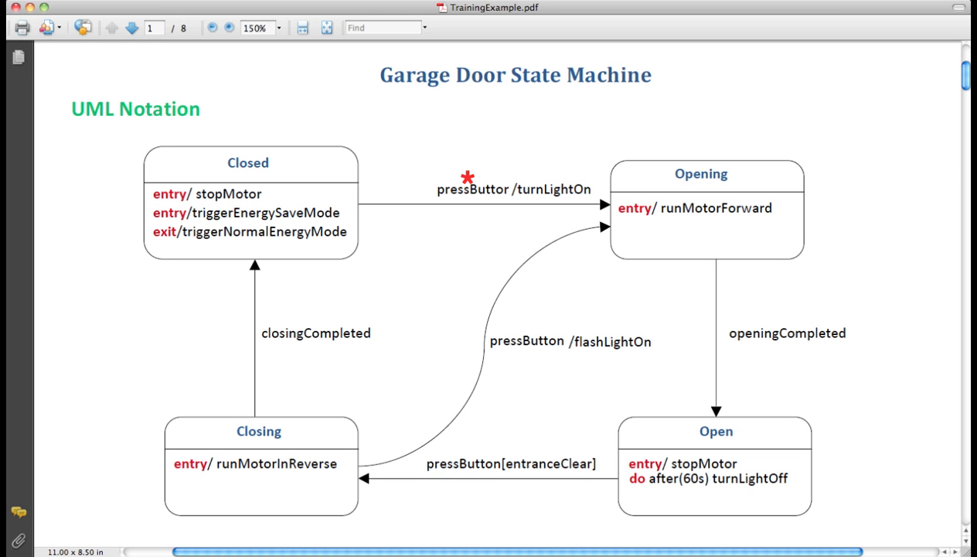
mouse_move(353, 201)
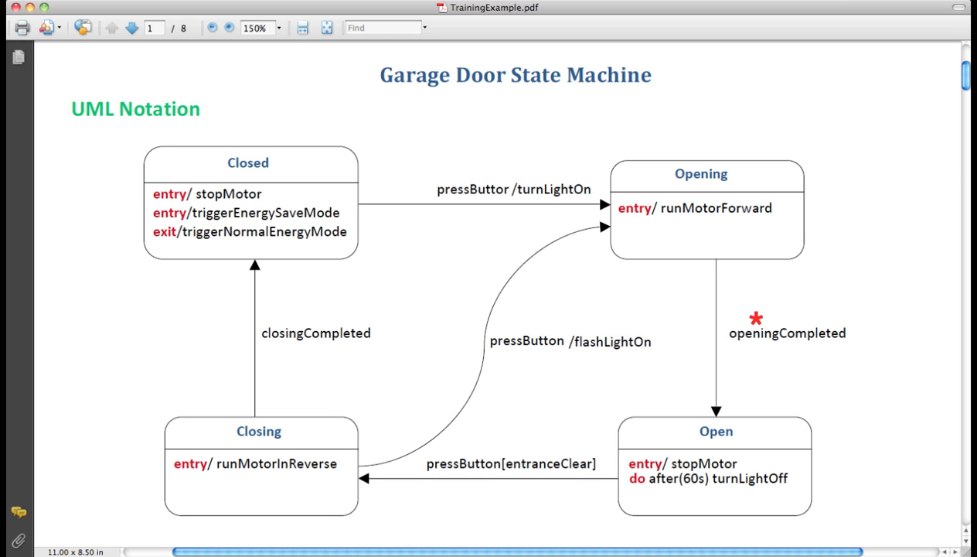
mouse_move(689, 371)
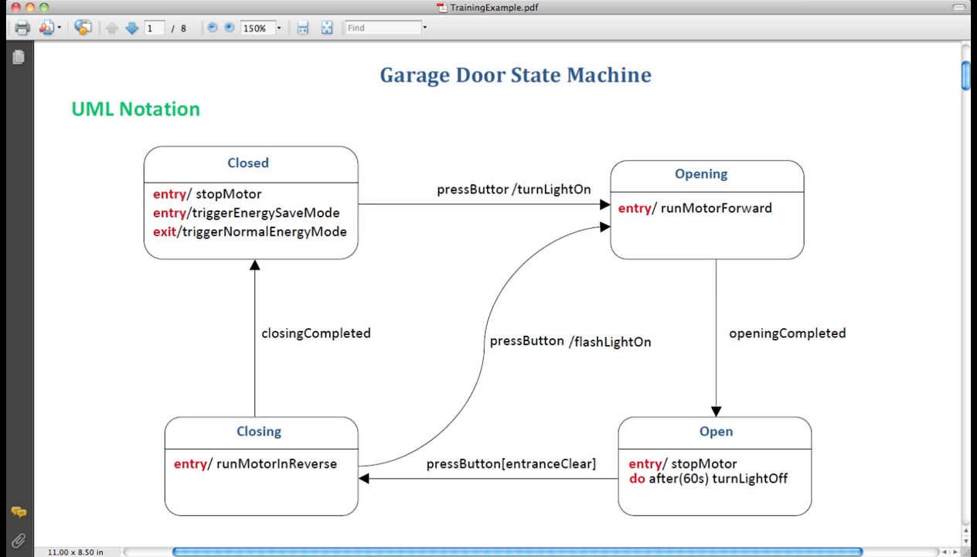
mouse_move(510, 138)
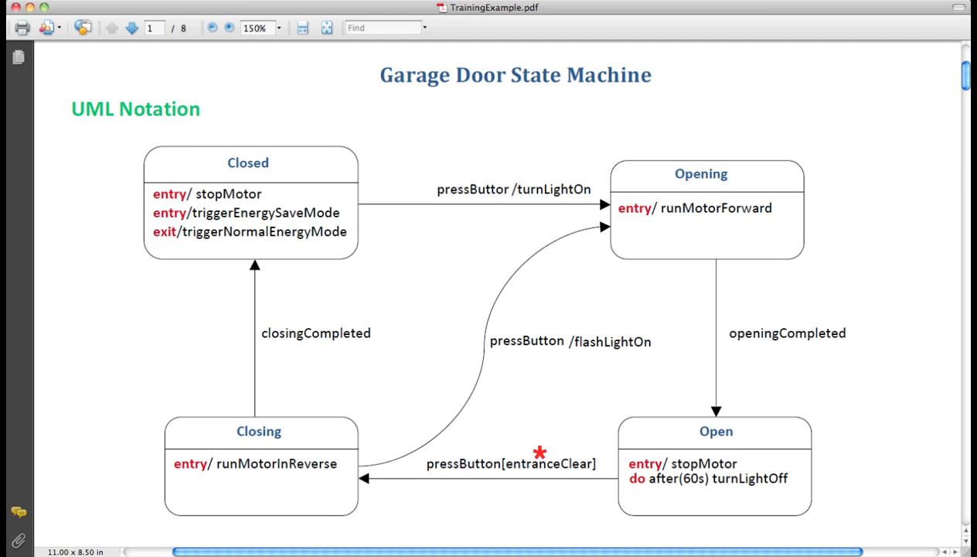
mouse_move(470, 252)
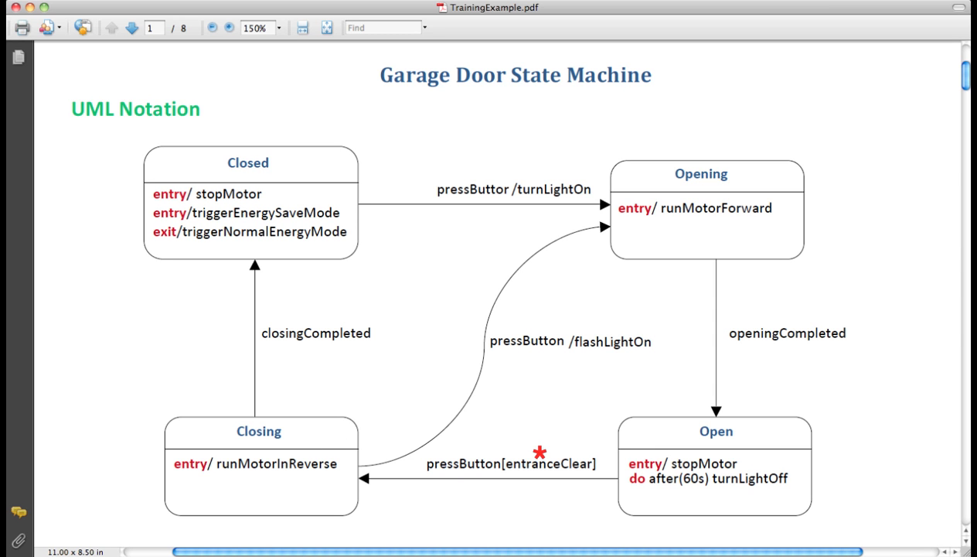
mouse_move(436, 504)
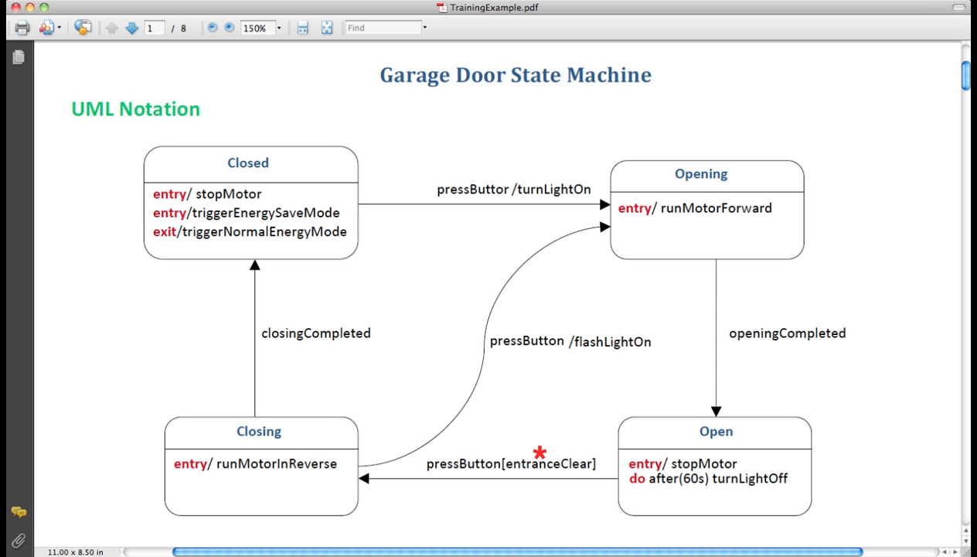
mouse_move(581, 342)
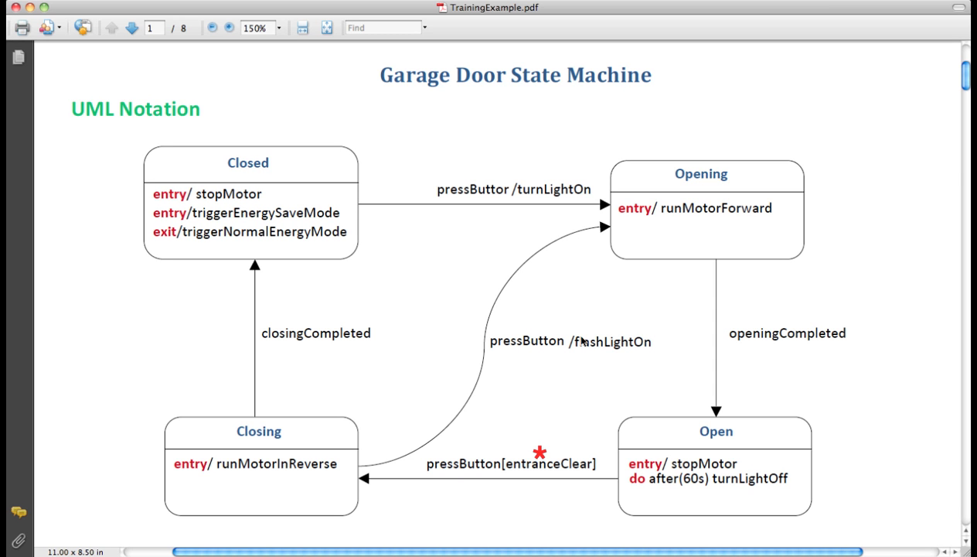
mouse_move(569, 448)
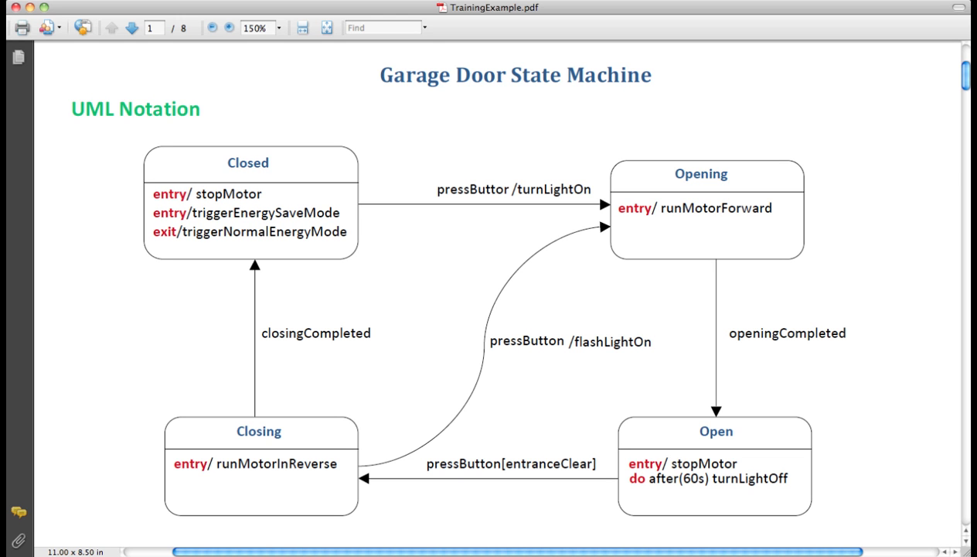
mouse_move(408, 170)
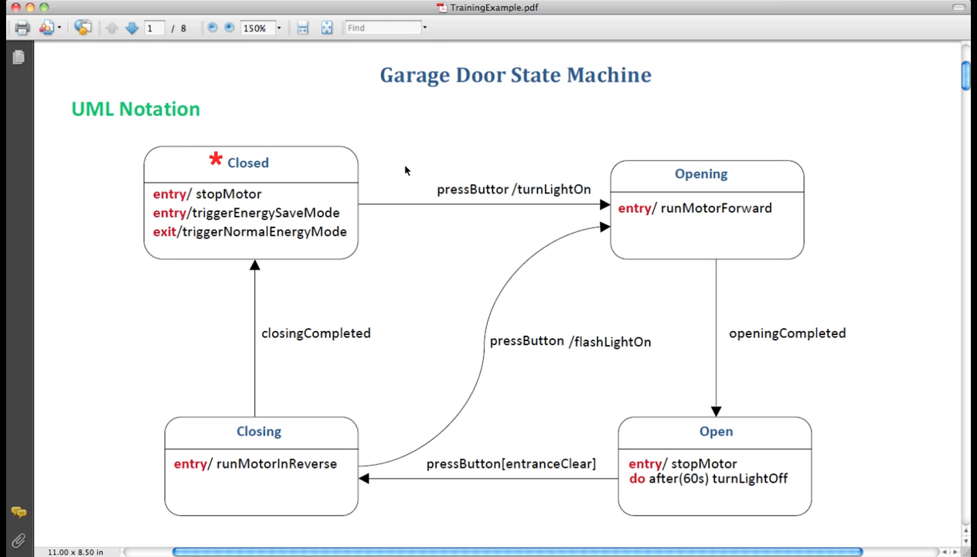
mouse_move(402, 169)
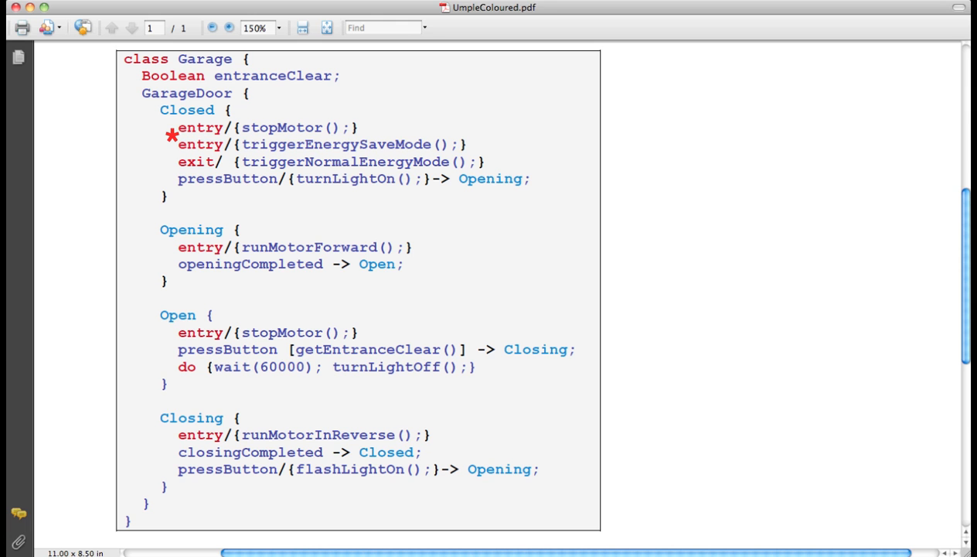
mouse_move(238, 136)
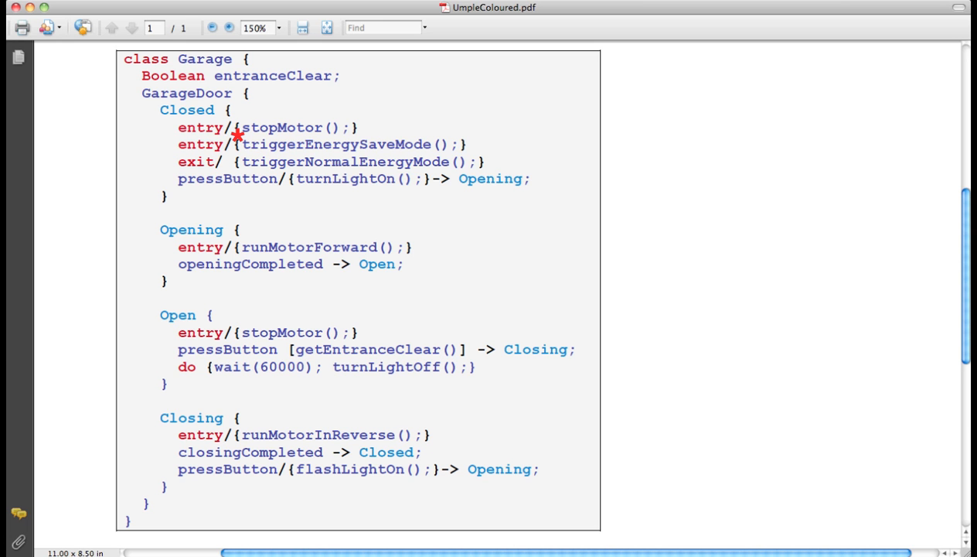
mouse_move(241, 161)
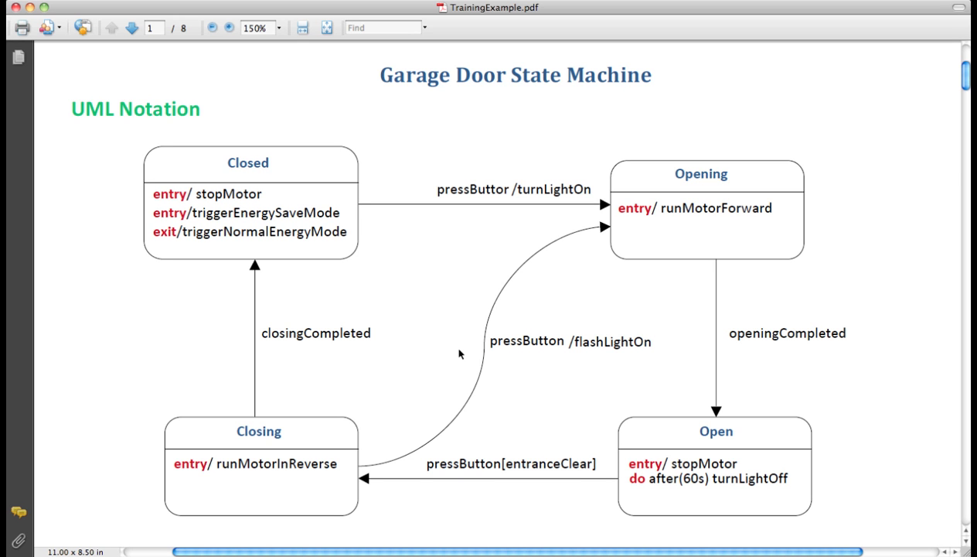
mouse_move(432, 318)
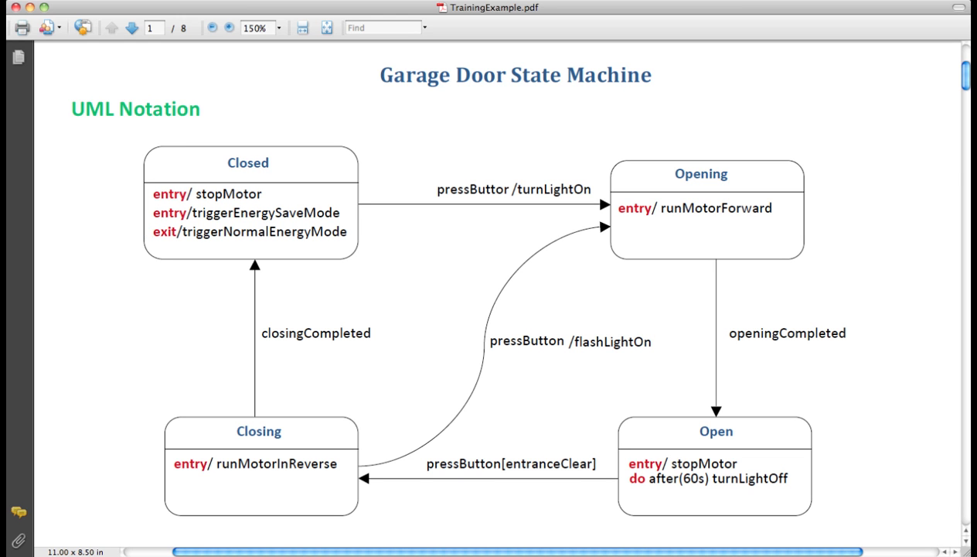
mouse_move(399, 220)
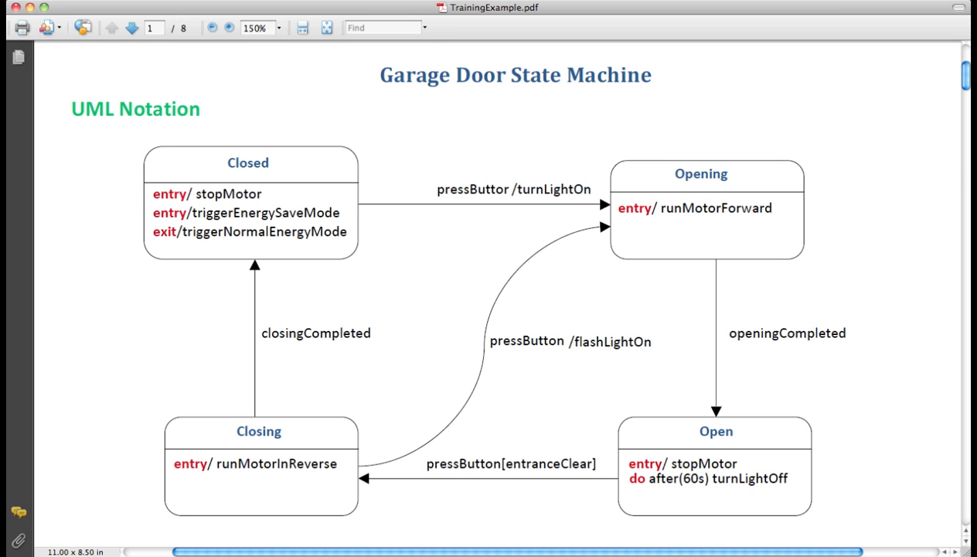
- Return to the UmpleColoured.pdf window showing the Garage class Umple code
left_click(461, 477)
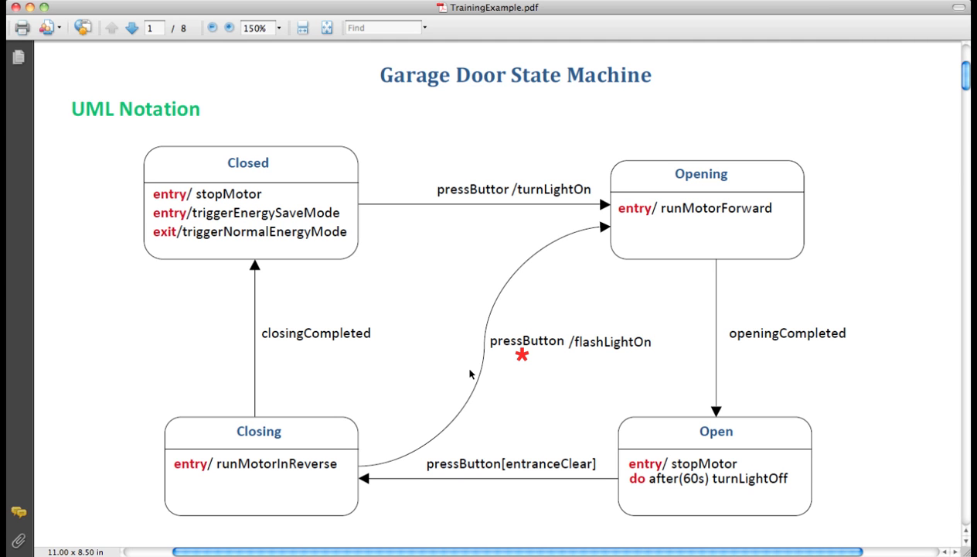
mouse_move(544, 276)
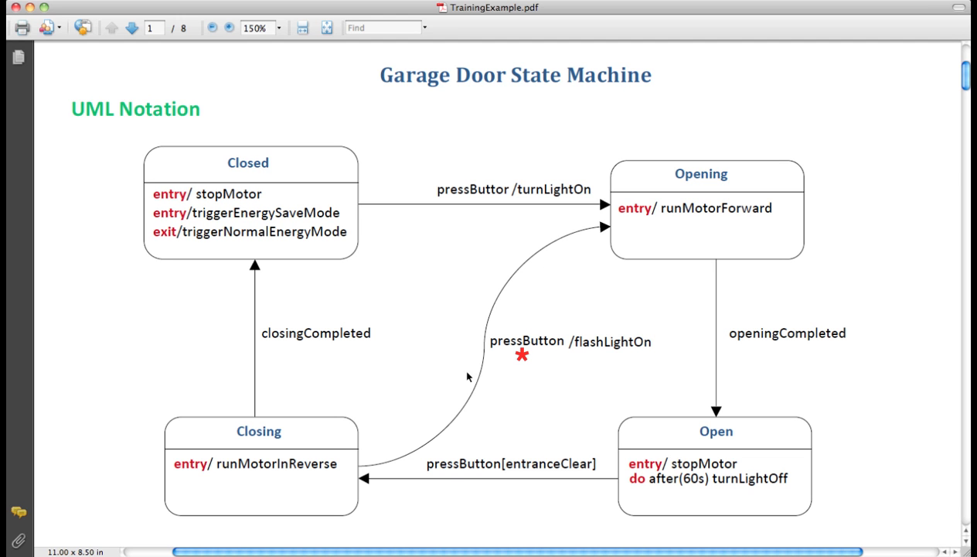
mouse_move(642, 240)
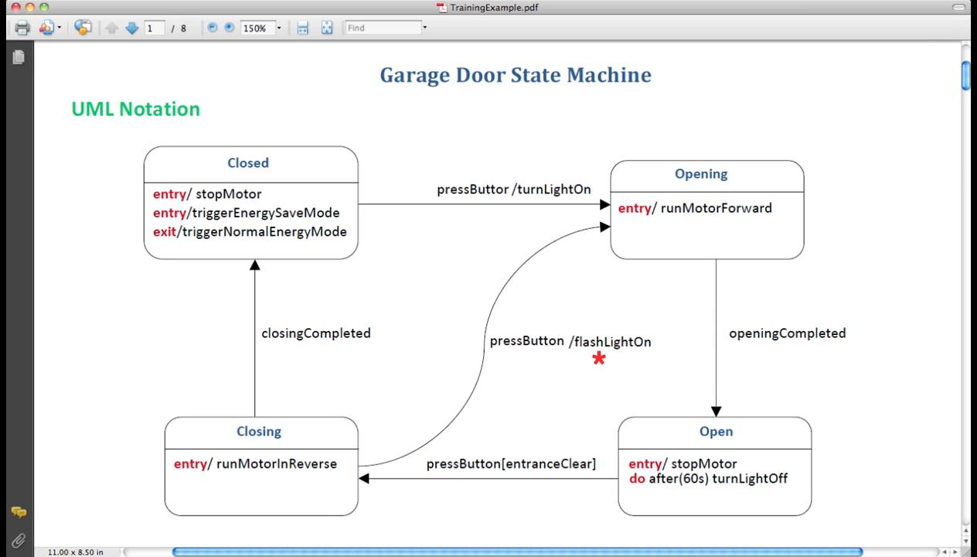
mouse_move(705, 238)
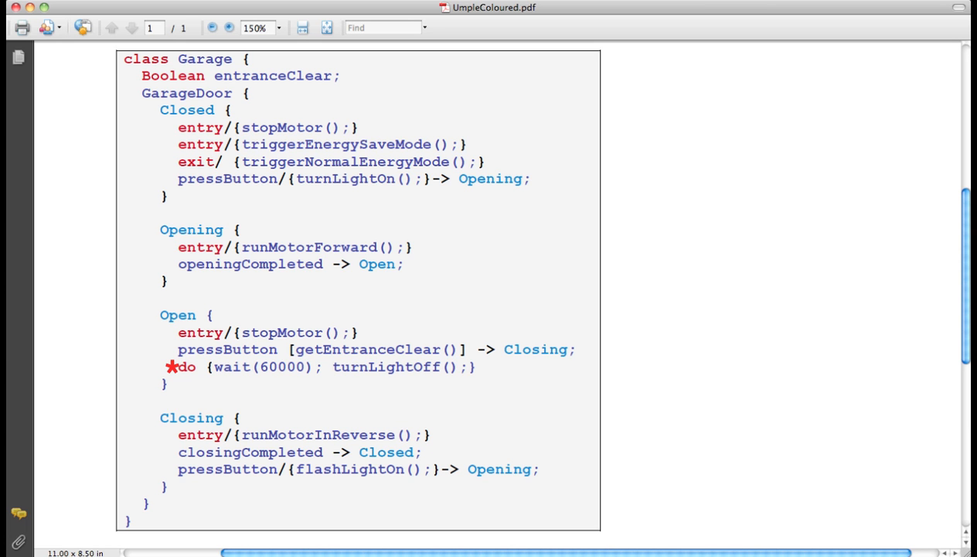
left_click(171, 367)
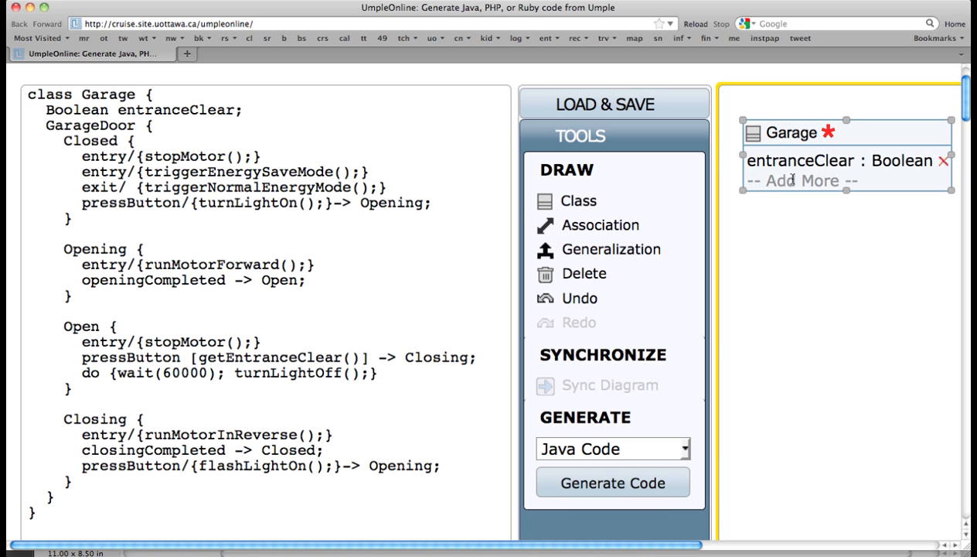
mouse_move(809, 141)
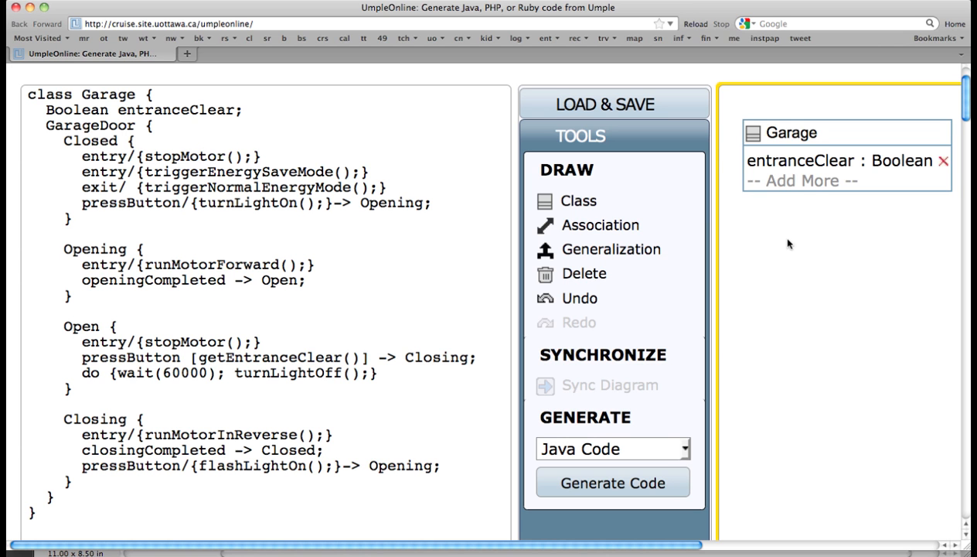
- Generate Java from the Garage model and reveal the GarageDoor enum, attributes and constructor
left_click(612, 482)
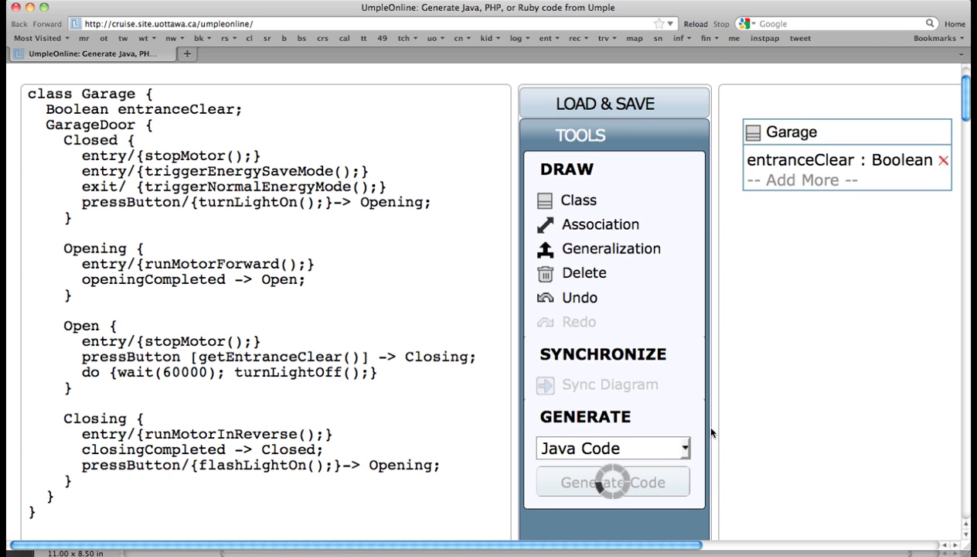
left_click(612, 483)
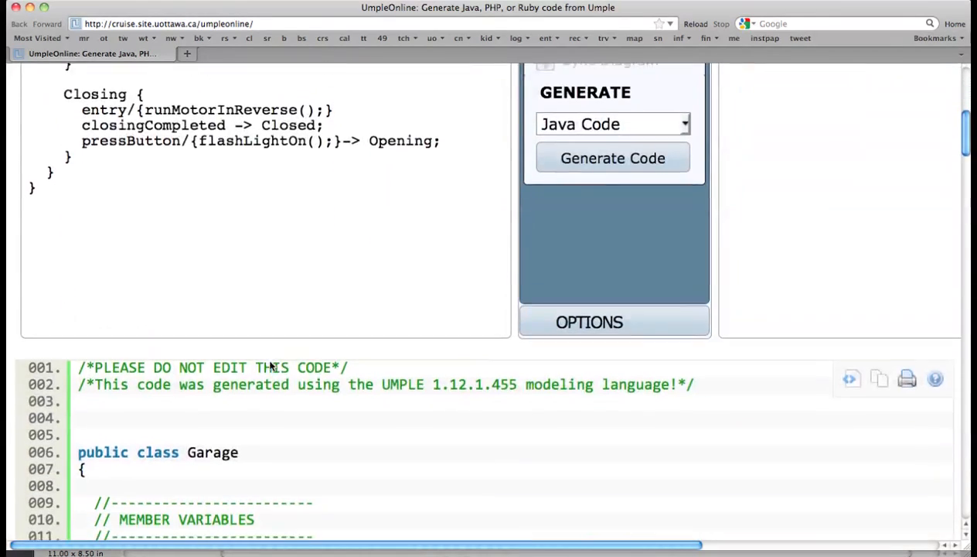
scroll("down", 3)
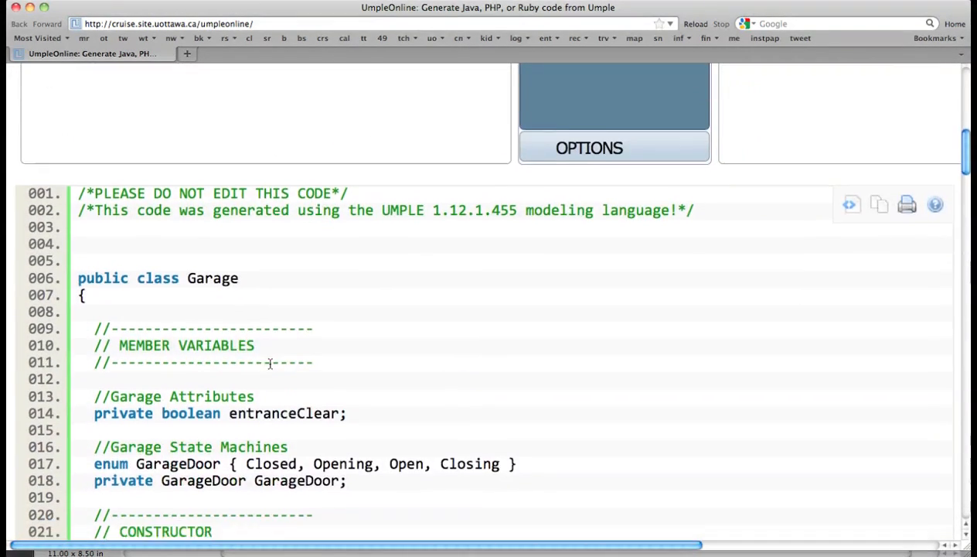
scroll("down", 3)
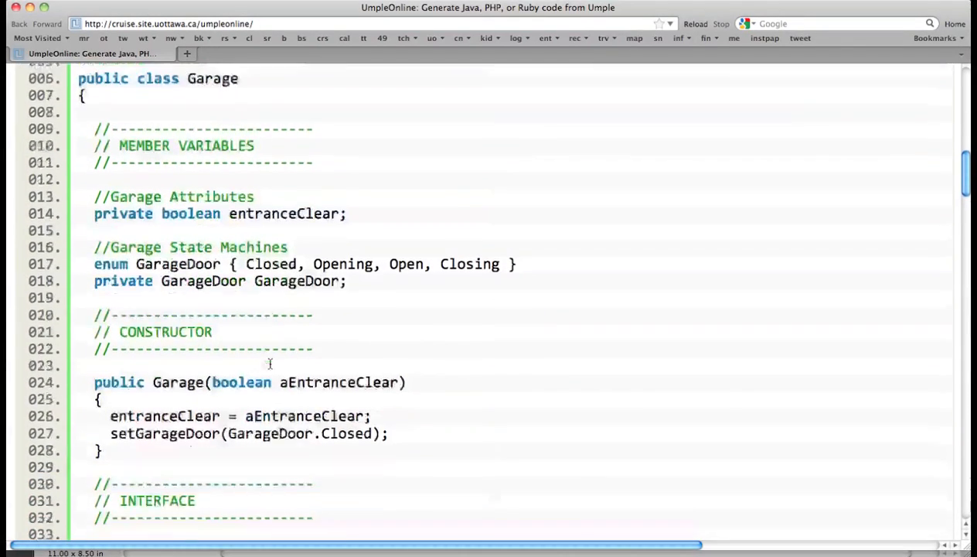